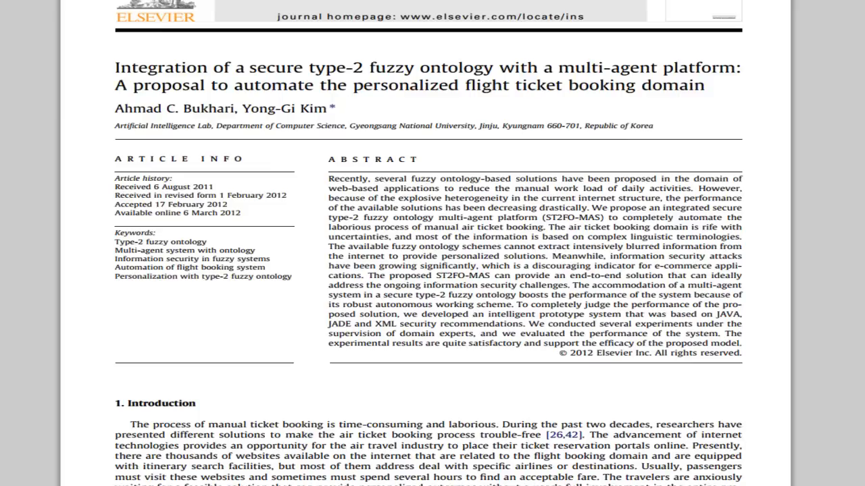
Step: Scroll through the title page, abstract and introduction to the Section 2 Related work heading
{"action": "scroll", "scroll_direction": "down", "scroll_amount": 3}
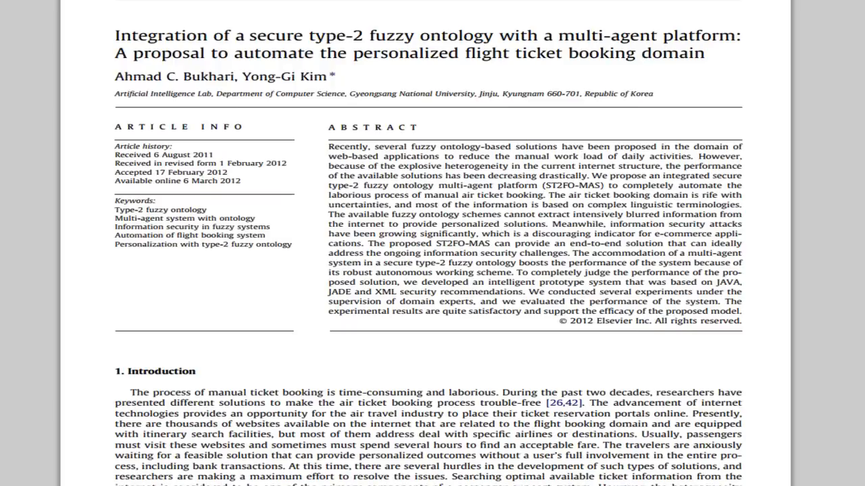
{"action": "scroll", "scroll_direction": "down", "scroll_amount": 3}
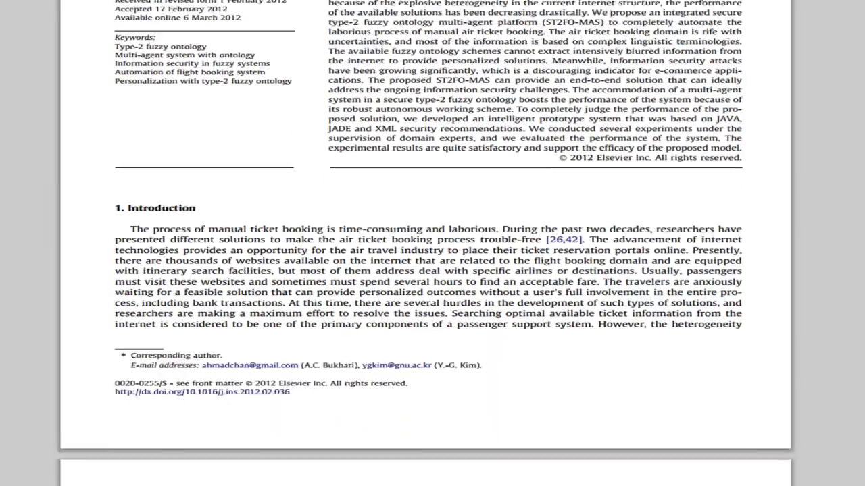
{"action": "scroll", "scroll_direction": "down", "scroll_amount": 3}
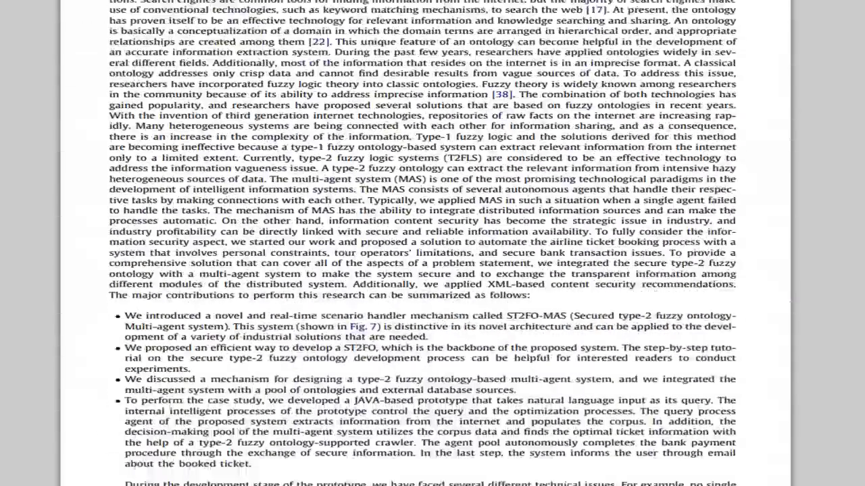
{"action": "scroll", "scroll_direction": "down", "scroll_amount": 3}
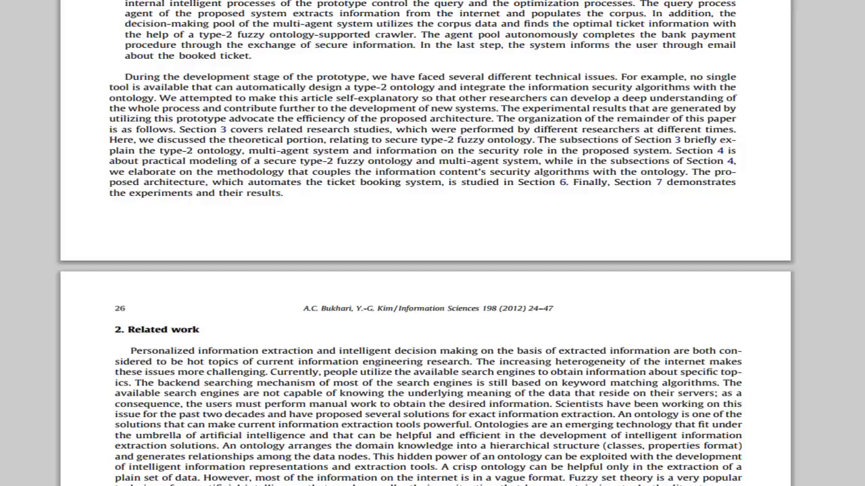
Step: Scroll through Related work and the type-2 fuzzy set definitions to Figures 1a and 1b
{"action": "scroll", "scroll_direction": "down", "scroll_amount": 3}
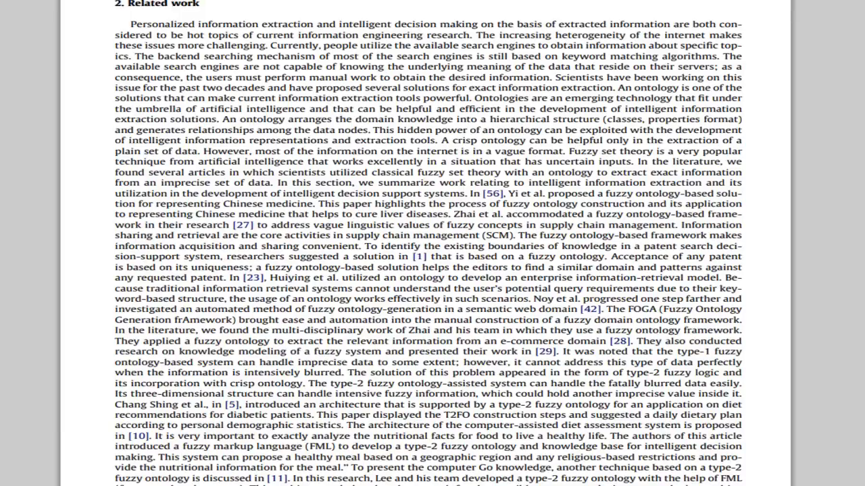
{"action": "scroll", "scroll_direction": "down", "scroll_amount": 3}
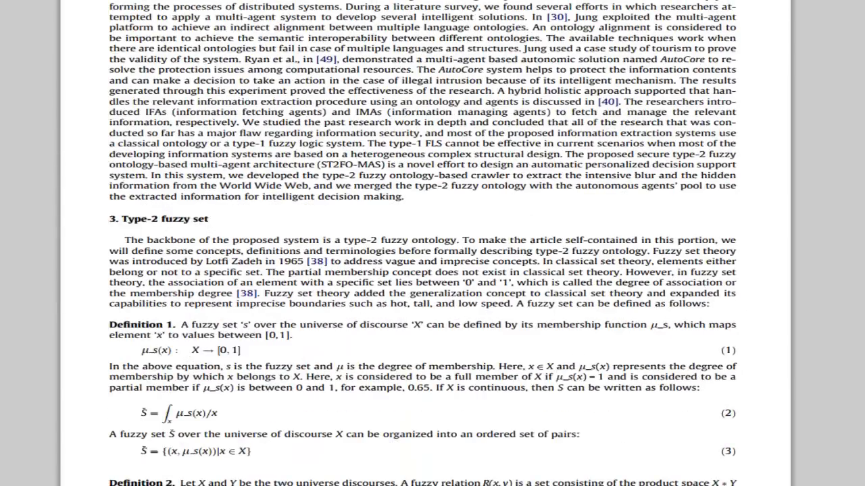
{"action": "scroll", "scroll_direction": "down", "scroll_amount": 3}
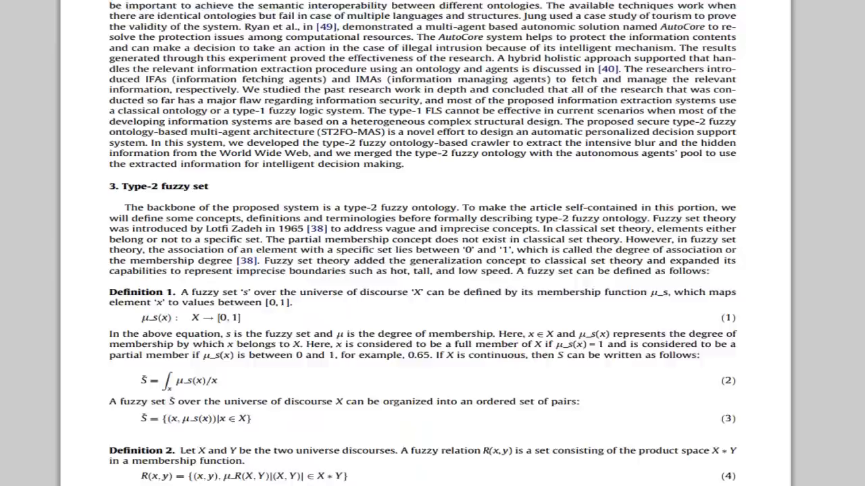
{"action": "scroll", "scroll_direction": "down", "scroll_amount": 3}
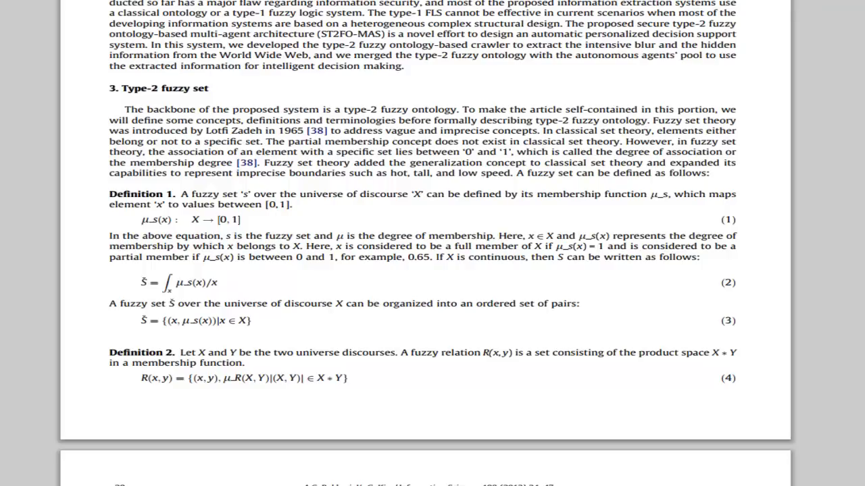
{"action": "scroll", "scroll_direction": "down", "scroll_amount": 3}
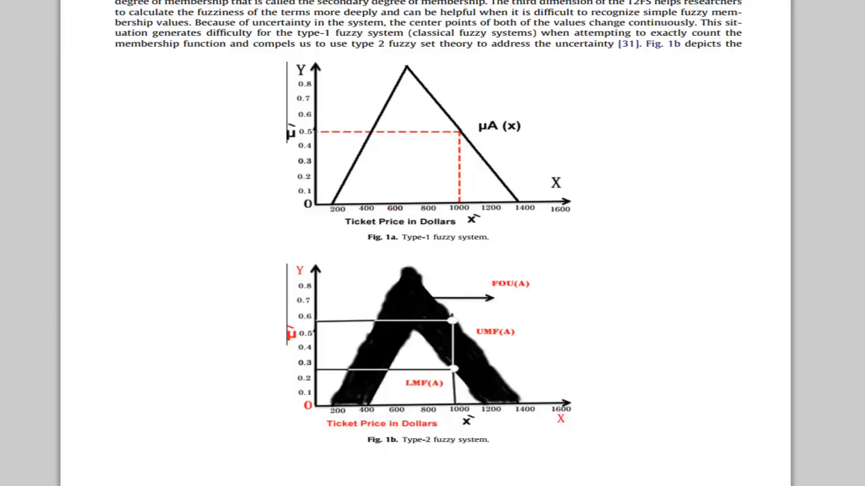
Step: Scroll past Fig. 1b and Fig. 2 on page 30 to the Section 4 heading on page 31
{"action": "scroll", "scroll_direction": "down", "scroll_amount": 3}
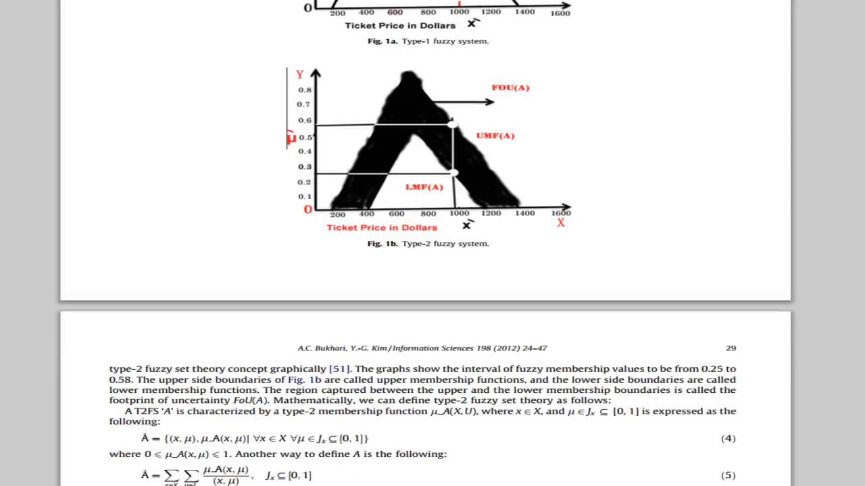
{"action": "scroll", "scroll_direction": "down", "scroll_amount": 3}
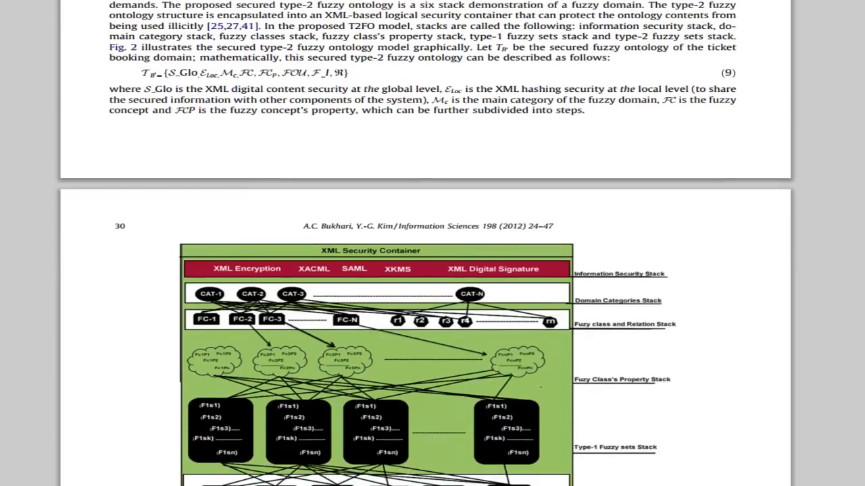
{"action": "scroll", "scroll_direction": "down", "scroll_amount": 3}
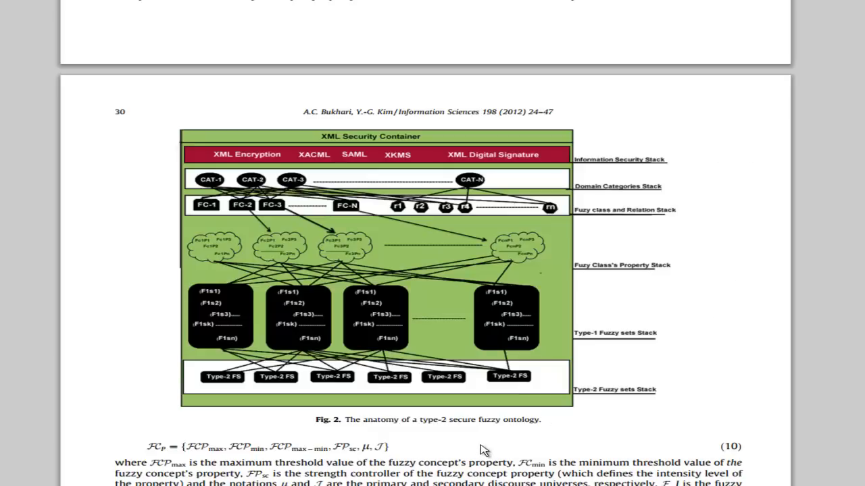
{"action": "mouse_move", "coordinate": [802, 424]}
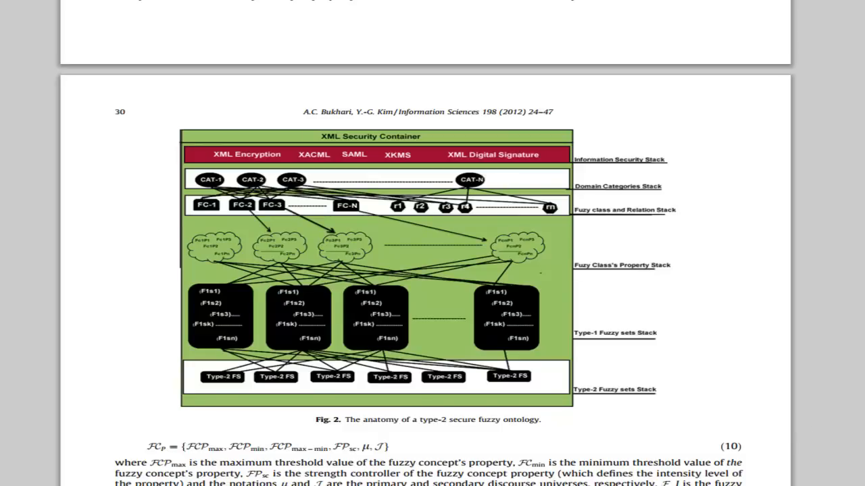
{"action": "scroll", "scroll_direction": "down", "scroll_amount": 3}
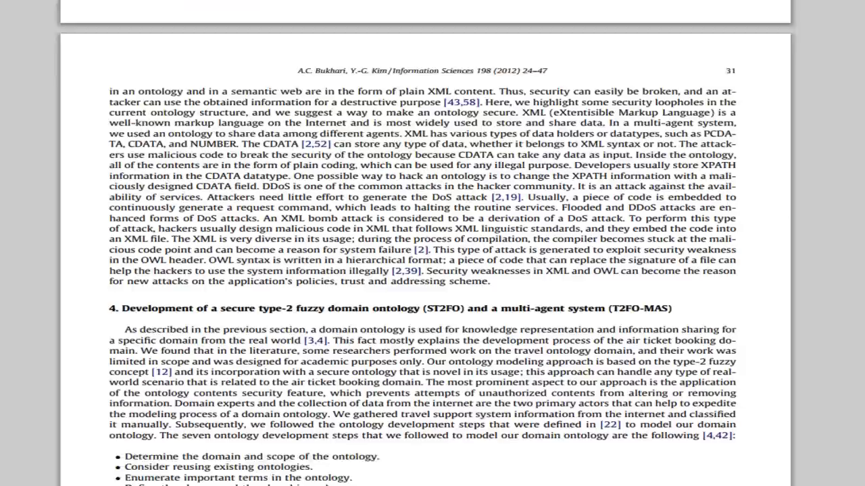
Step: Scroll through Section 4, past Figures 3 and 5, to the 4.3 XML security recommendations heading
{"action": "scroll", "scroll_direction": "down", "scroll_amount": 3}
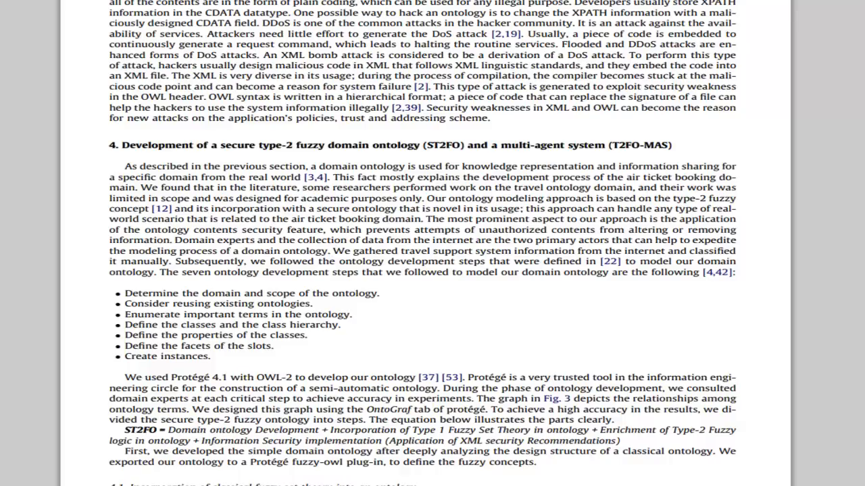
{"action": "scroll", "scroll_direction": "down", "scroll_amount": 3}
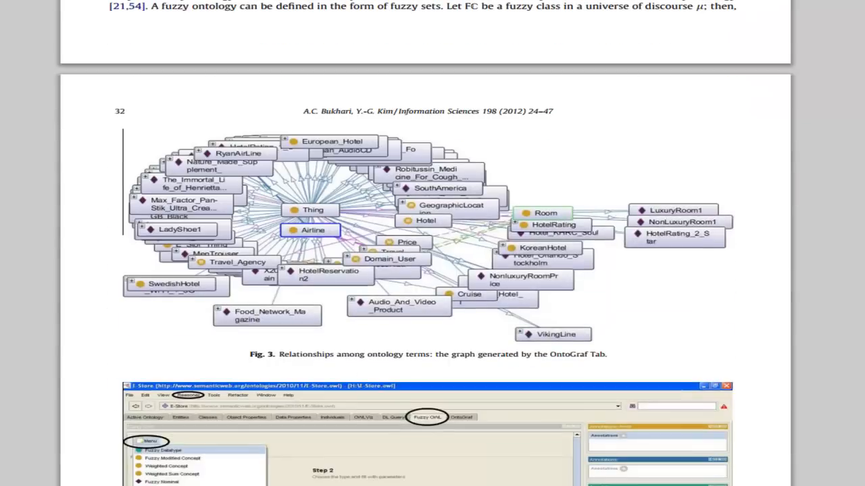
{"action": "scroll", "scroll_direction": "down", "scroll_amount": 3}
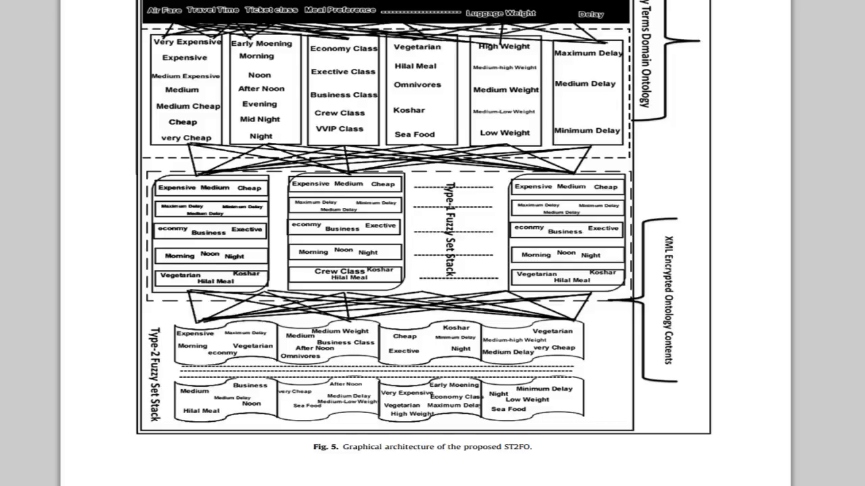
{"action": "scroll", "scroll_direction": "down", "scroll_amount": 3}
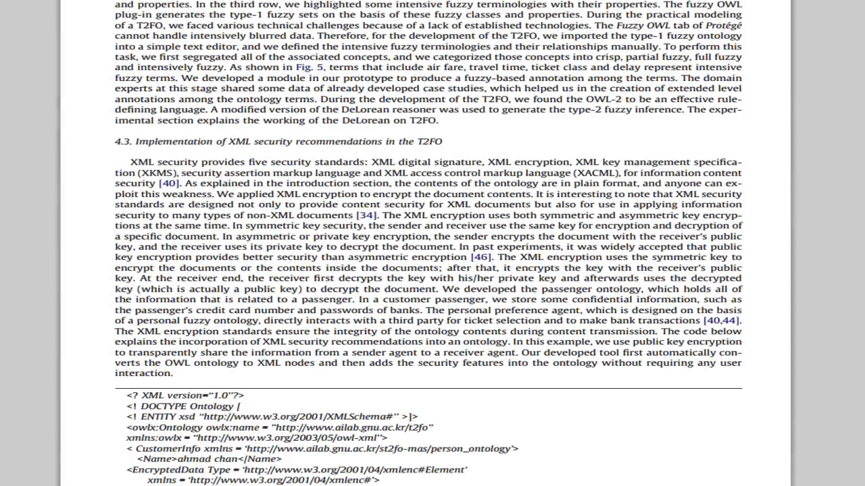
Step: Scroll past the XML encryption code listing and Section 4.4 to Table 1 on page 36
{"action": "scroll", "scroll_direction": "down", "scroll_amount": 3}
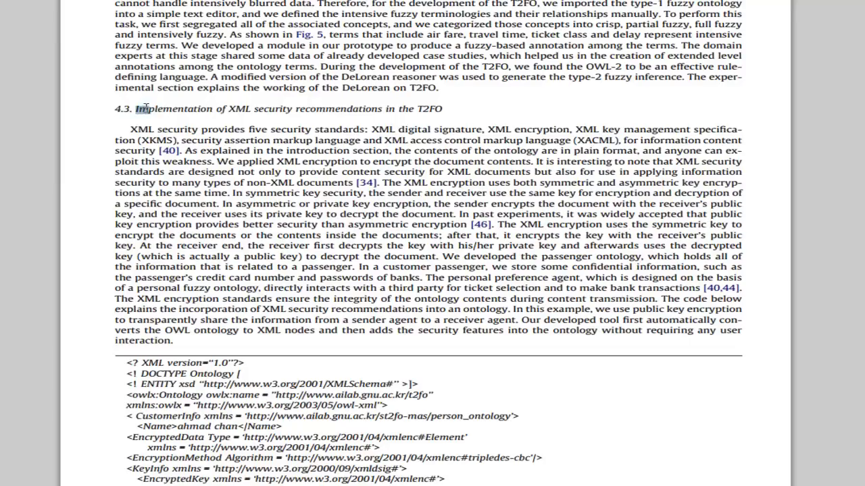
{"action": "left_click_drag", "start_coordinate": [137, 109], "coordinate": [432, 109]}
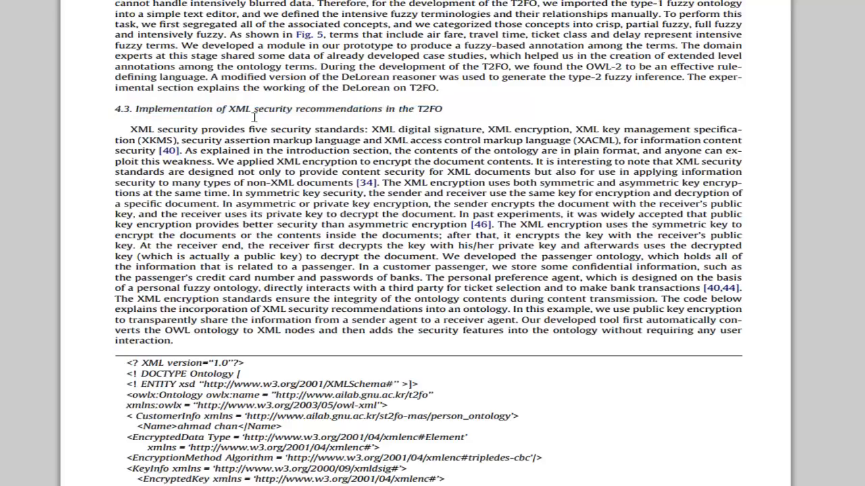
{"action": "mouse_move", "coordinate": [254, 117]}
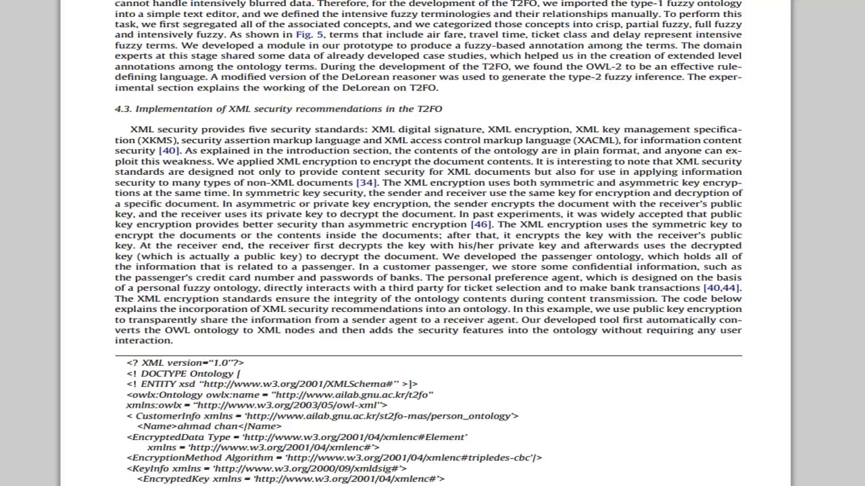
{"action": "scroll", "scroll_direction": "down", "scroll_amount": 3}
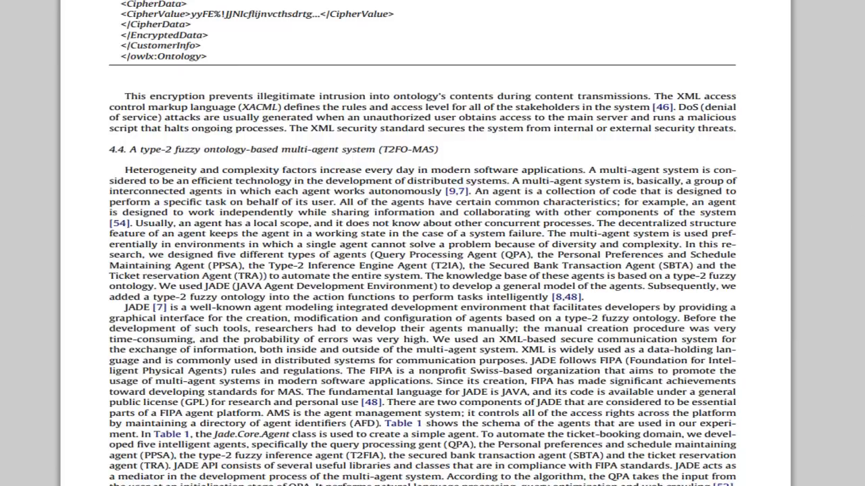
{"action": "scroll", "scroll_direction": "down", "scroll_amount": 3}
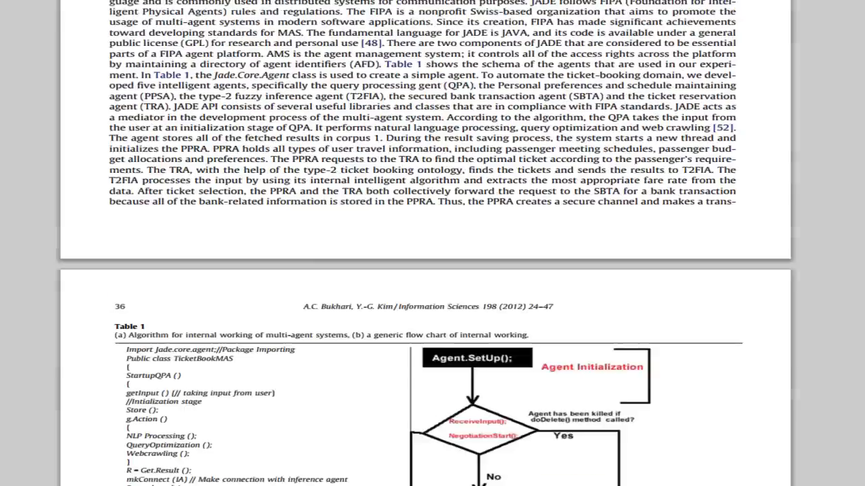
Step: Scroll past Table 1's flow chart to subsection 5.1, The Query Handling Agent, on page 37
{"action": "scroll", "scroll_direction": "down", "scroll_amount": 3}
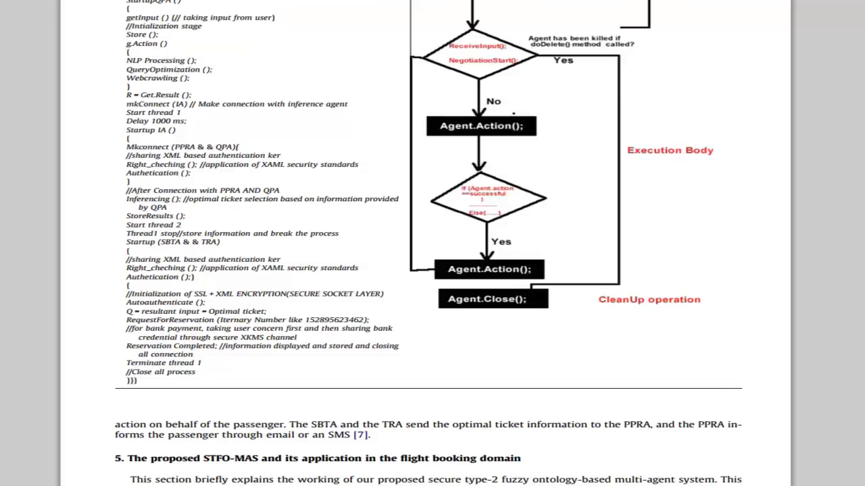
{"action": "scroll", "scroll_direction": "down", "scroll_amount": 3}
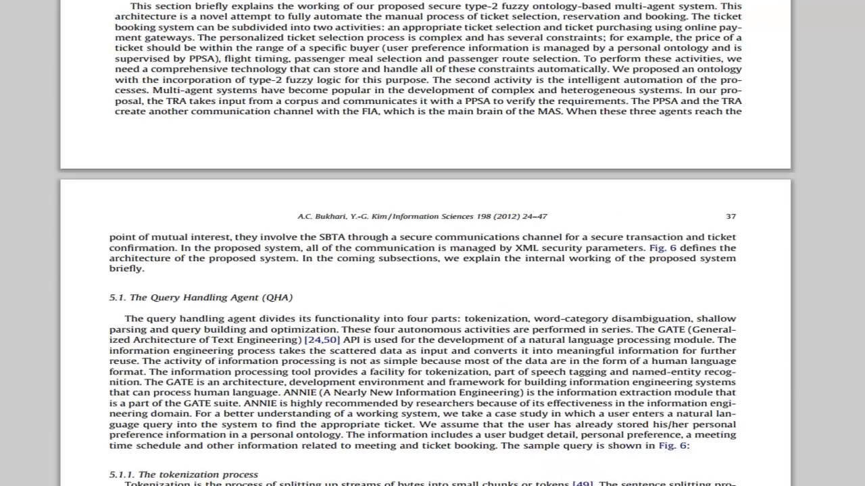
{"action": "mouse_move", "coordinate": [790, 293]}
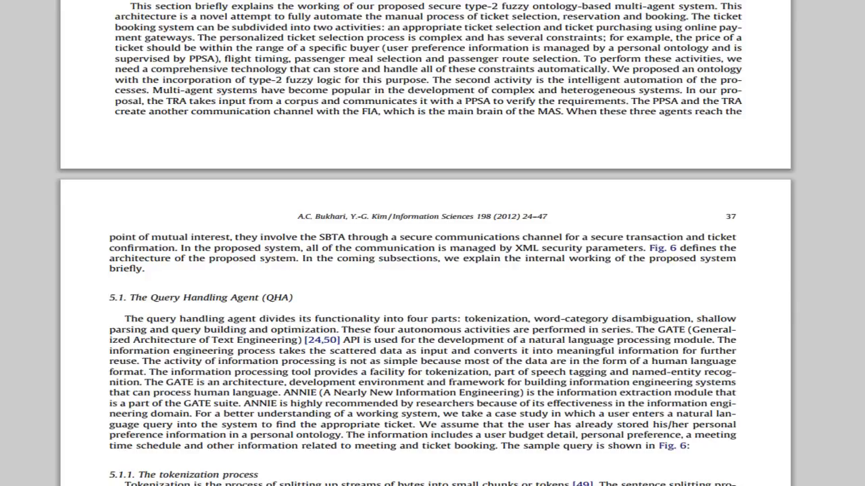
Step: Scroll past Fig. 7 and Table 2 to Section 6, Experiments and results, on page 40
{"action": "scroll", "scroll_direction": "down", "scroll_amount": 3}
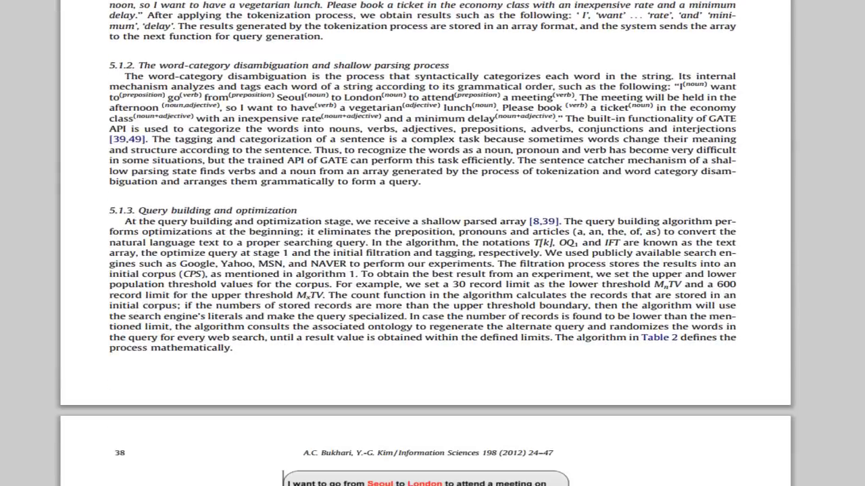
{"action": "scroll", "scroll_direction": "down", "scroll_amount": 3}
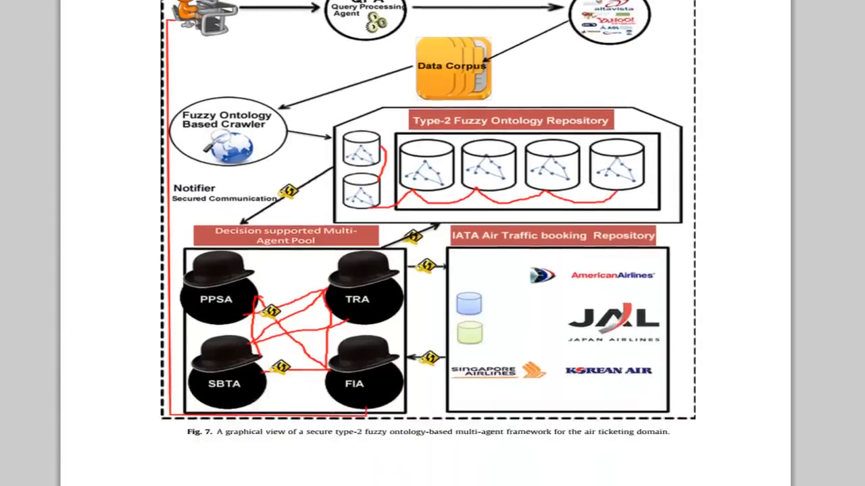
{"action": "scroll", "scroll_direction": "down", "scroll_amount": 3}
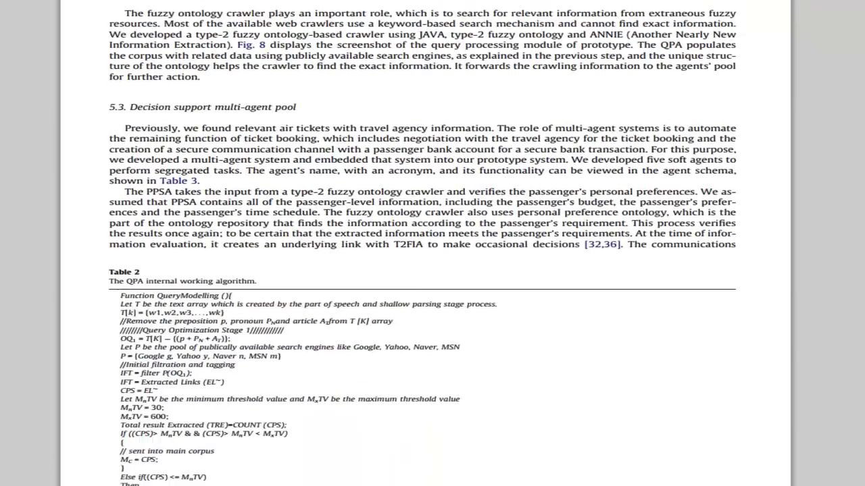
{"action": "scroll", "scroll_direction": "down", "scroll_amount": 3}
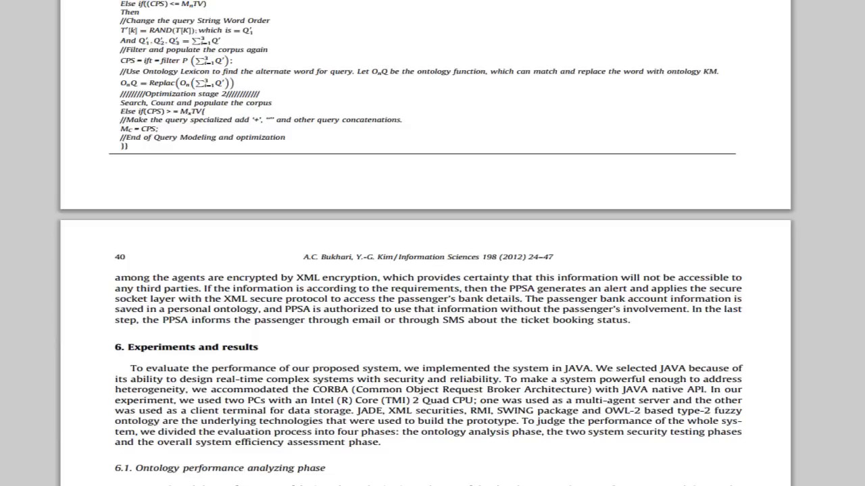
Step: Scroll through Figs. 8–15 and Section 7's conclusions to the Acknowledgements and References
{"action": "scroll", "scroll_direction": "down", "scroll_amount": 3}
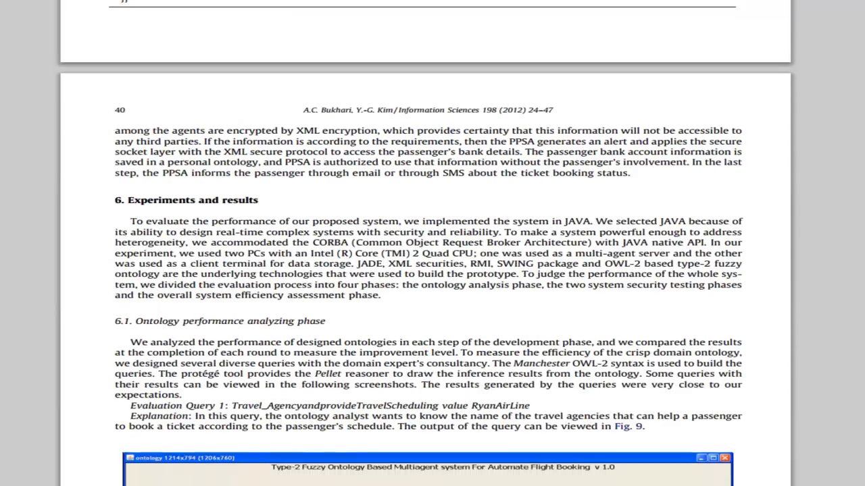
{"action": "scroll", "scroll_direction": "down", "scroll_amount": 3}
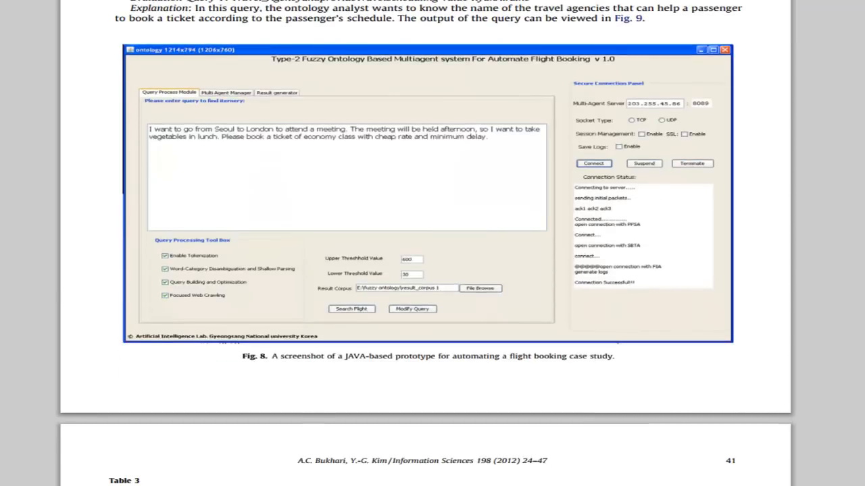
{"action": "scroll", "scroll_direction": "down", "scroll_amount": 3}
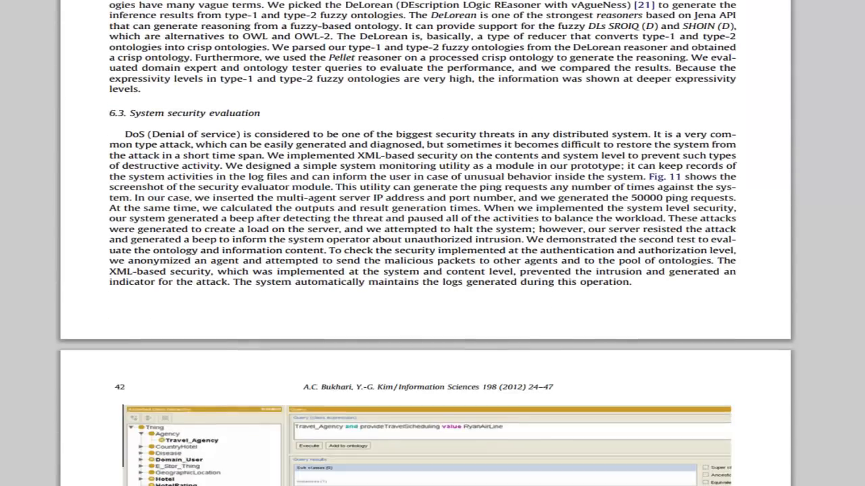
{"action": "scroll", "scroll_direction": "down", "scroll_amount": 3}
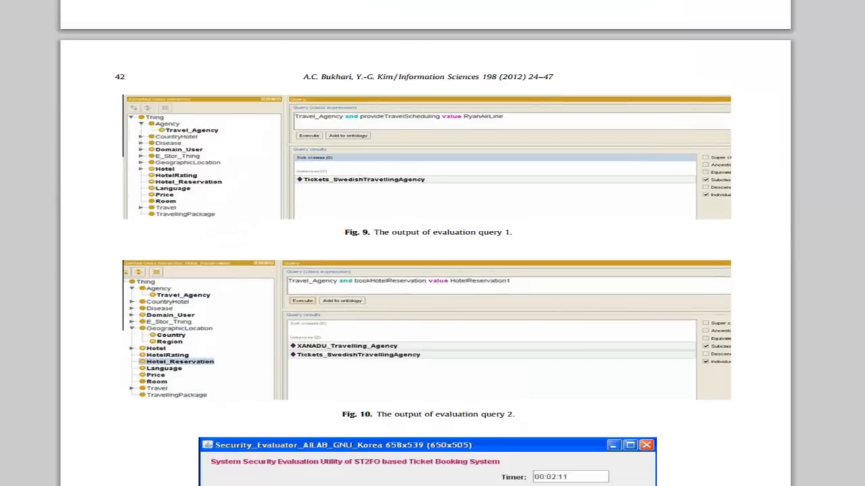
{"action": "scroll", "scroll_direction": "down", "scroll_amount": 3}
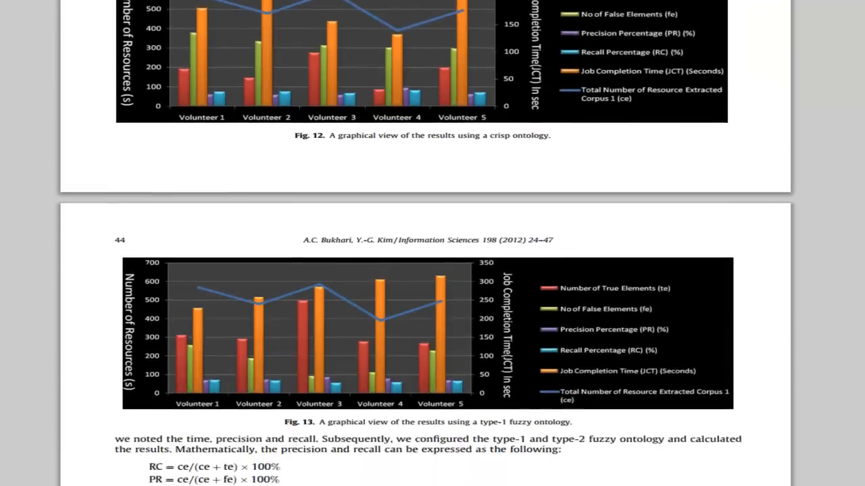
{"action": "scroll", "scroll_direction": "down", "scroll_amount": 3}
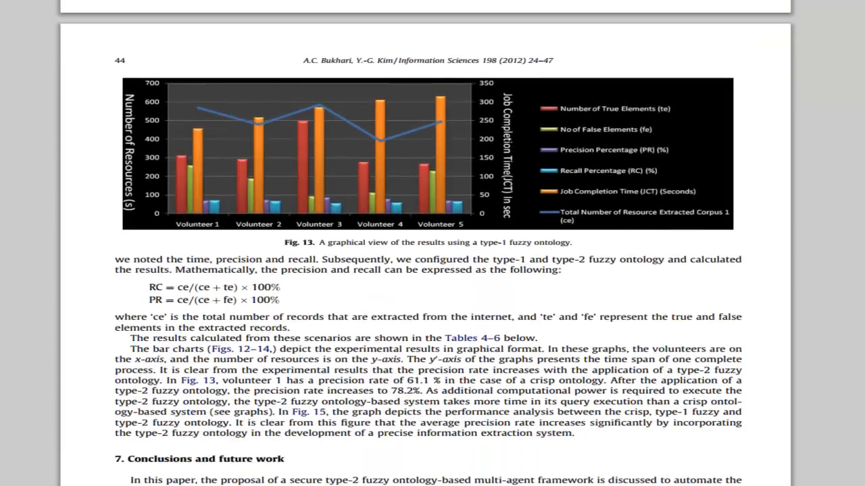
{"action": "scroll", "scroll_direction": "down", "scroll_amount": 3}
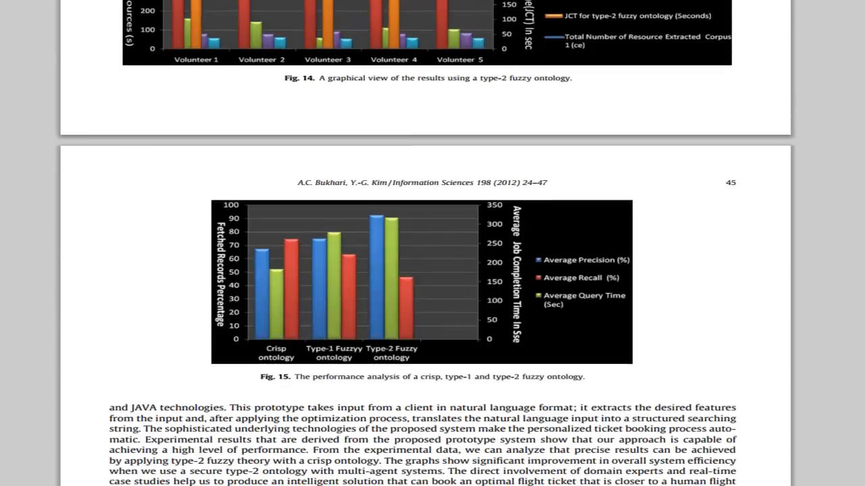
{"action": "scroll", "scroll_direction": "down", "scroll_amount": 3}
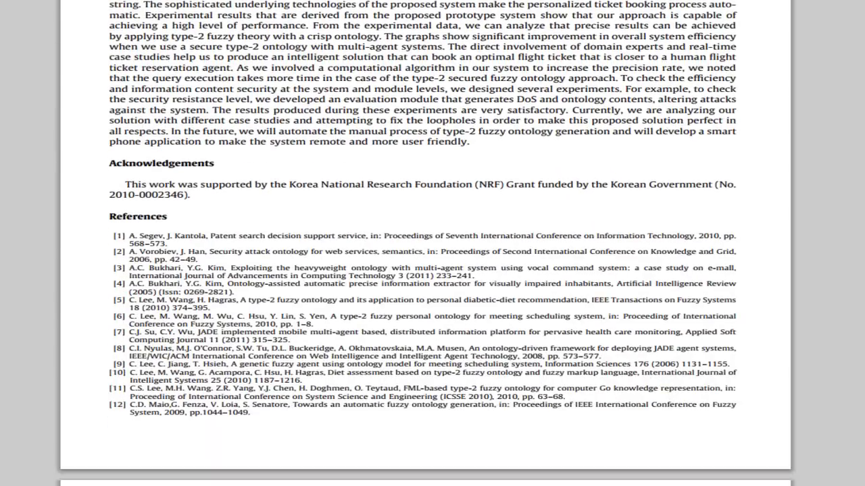
Step: Scroll to the last references on page 47, then back up to Section 4.1 on page 32
{"action": "scroll", "scroll_direction": "down", "scroll_amount": 3}
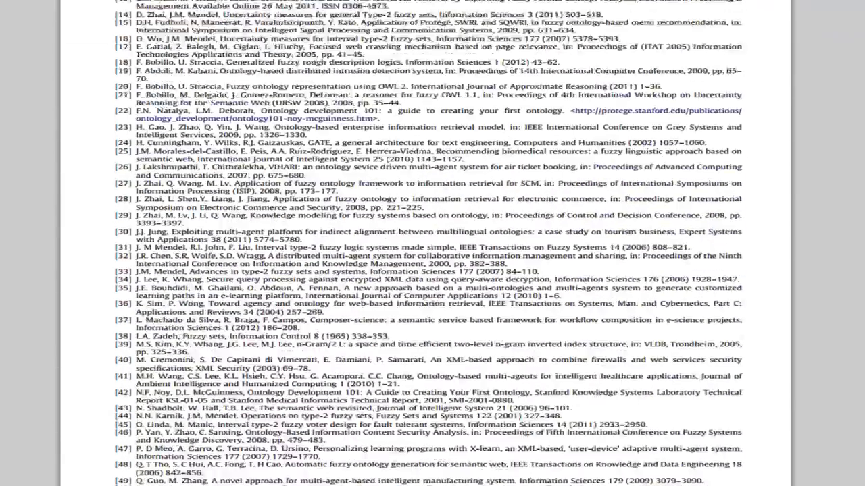
{"action": "scroll", "scroll_direction": "down", "scroll_amount": 3}
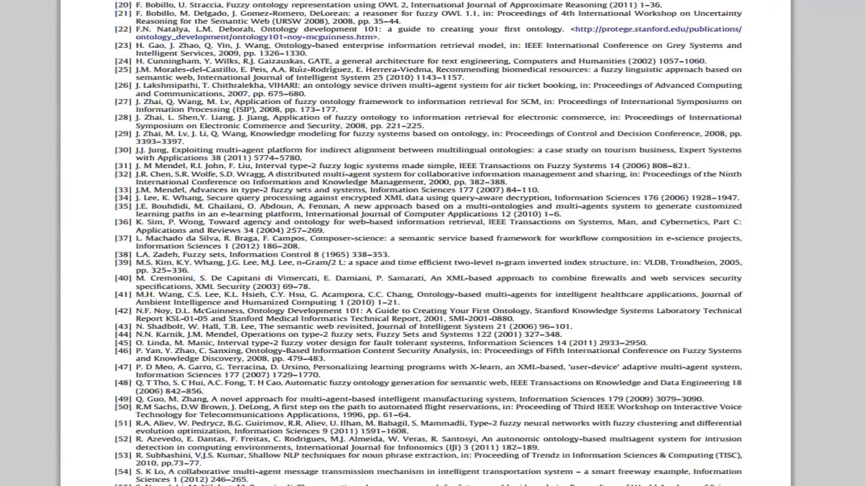
{"action": "scroll", "scroll_direction": "down", "scroll_amount": 3}
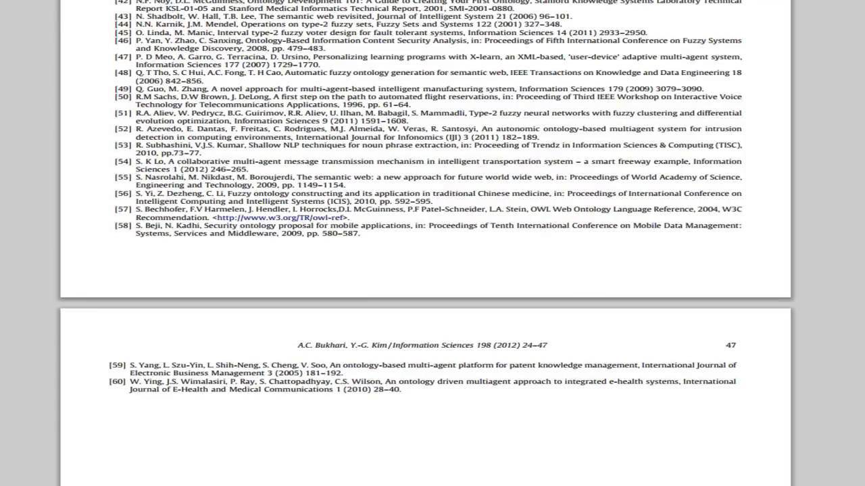
{"action": "scroll", "scroll_direction": "down", "scroll_amount": 3}
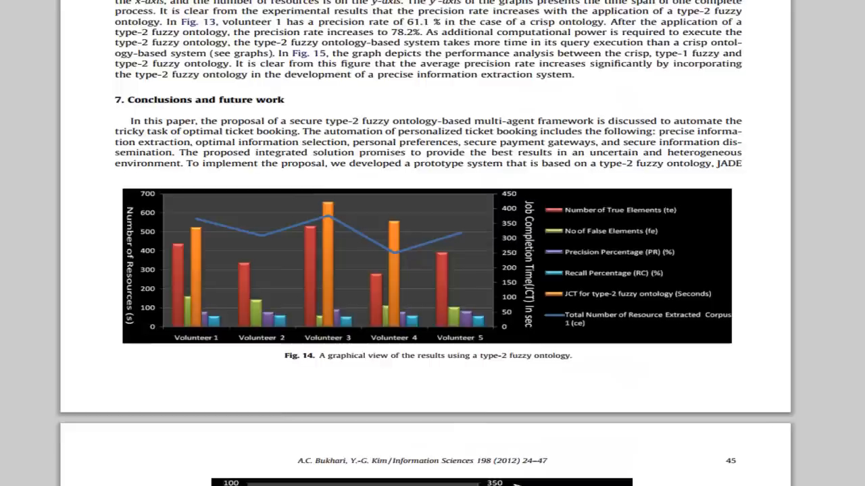
{"action": "scroll", "scroll_direction": "up", "scroll_amount": 3}
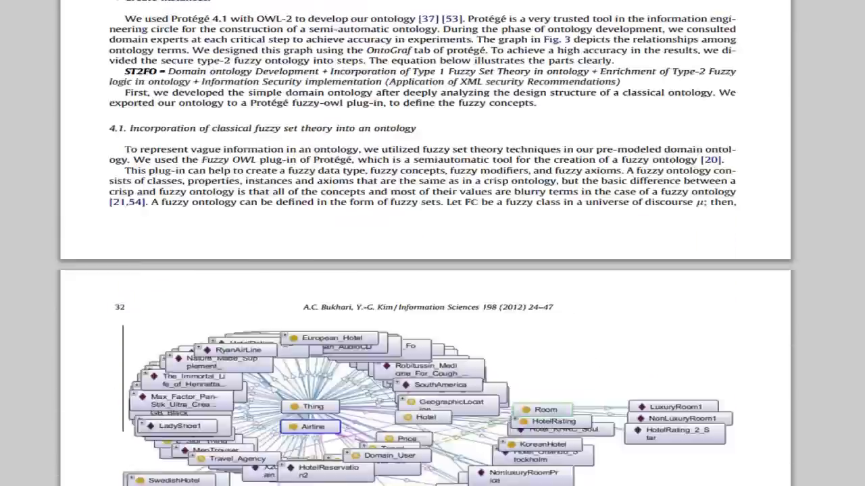